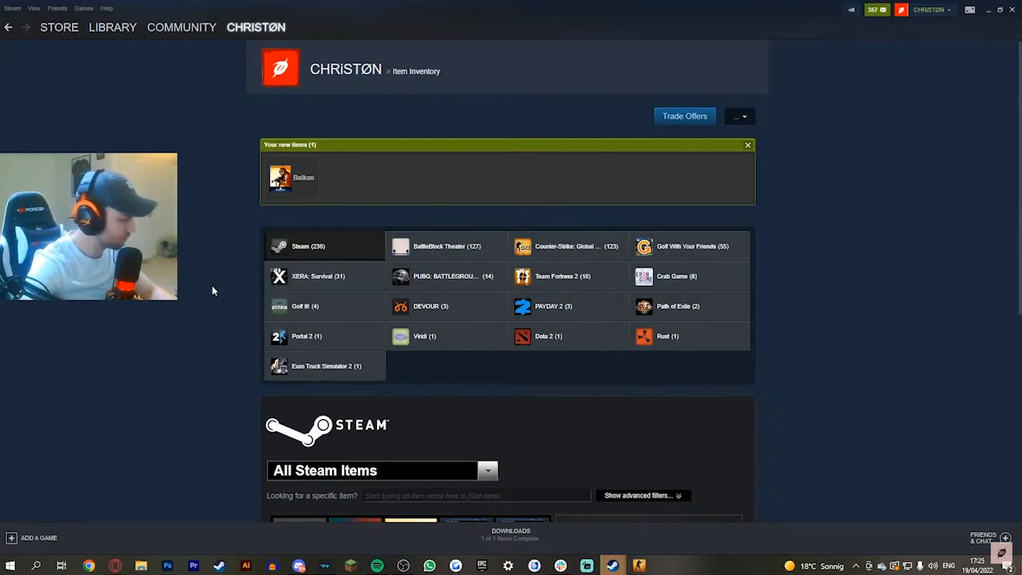
Open the incoming trade offers list from the inventory page
left_click(685, 116)
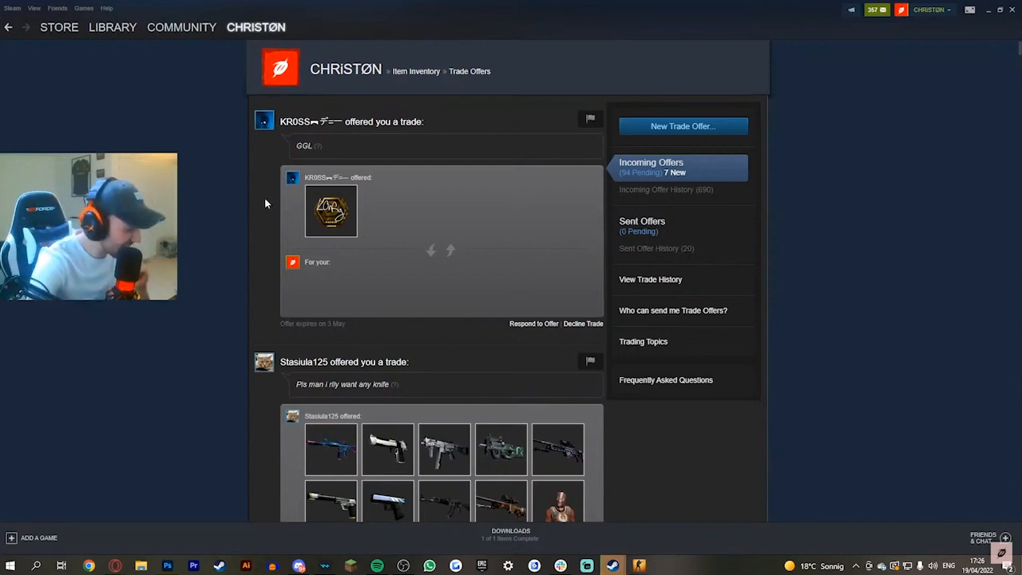
left_click(256, 27)
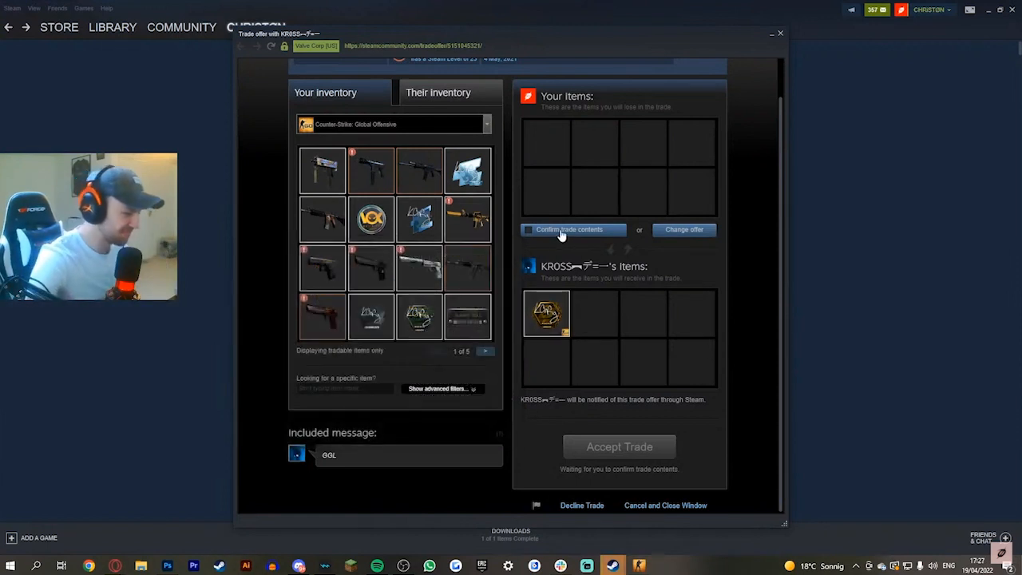
left_click(573, 229)
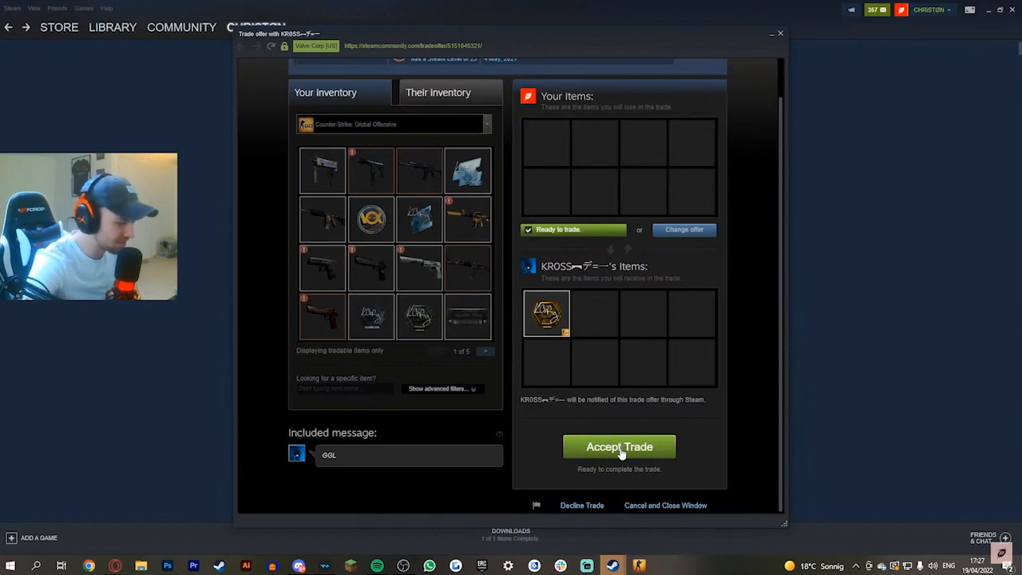
left_click(619, 446)
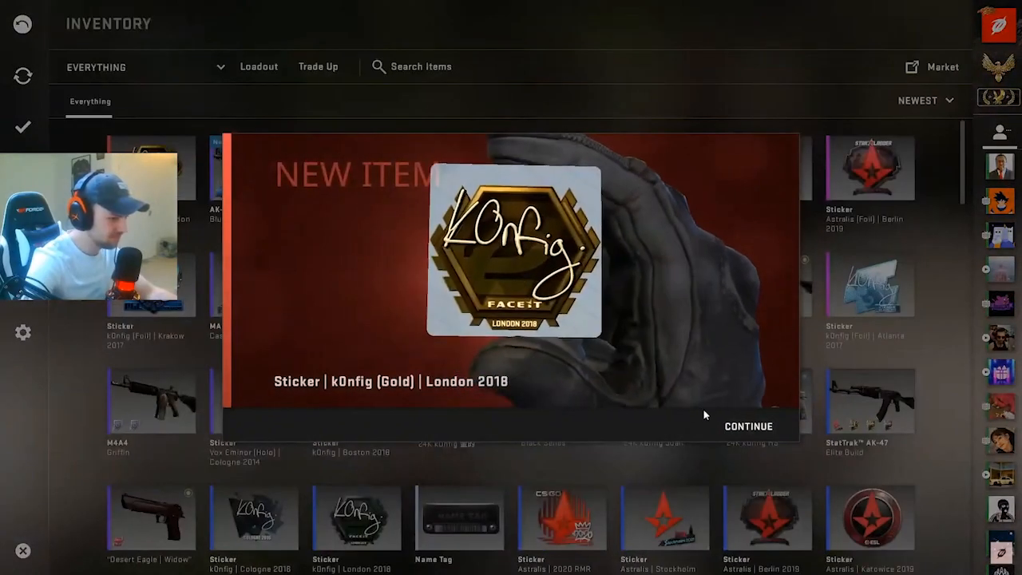
left_click(748, 425)
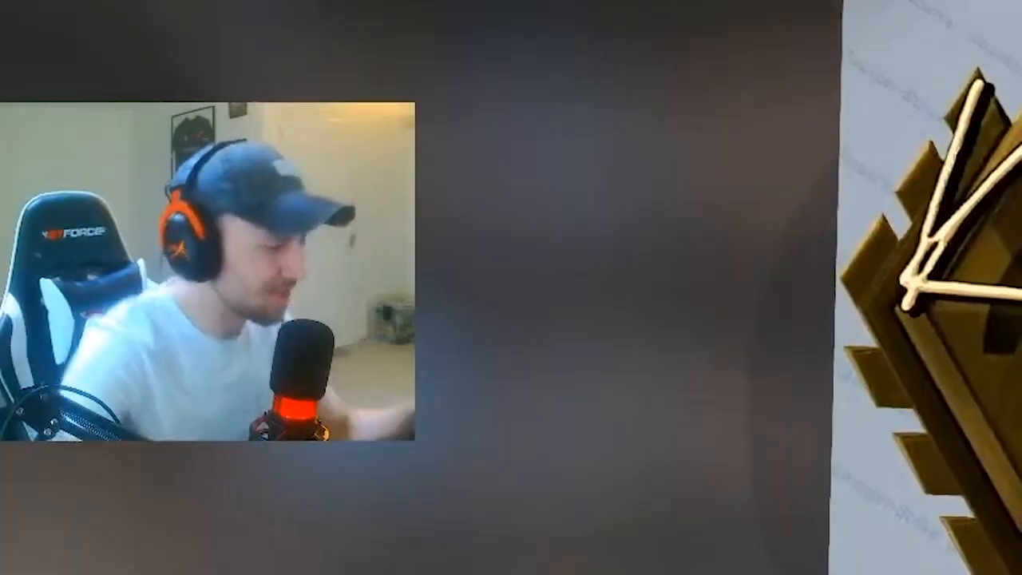